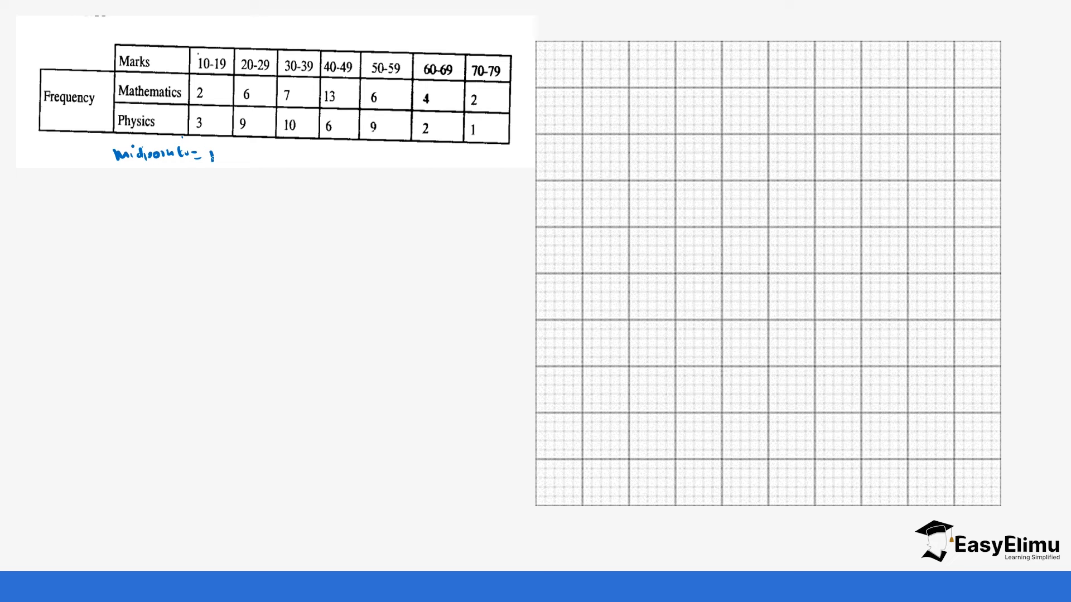
- Write midpoints 14.5, 24.5 and 34.5 under the table, with arcs showing the gaps
text(14.5)
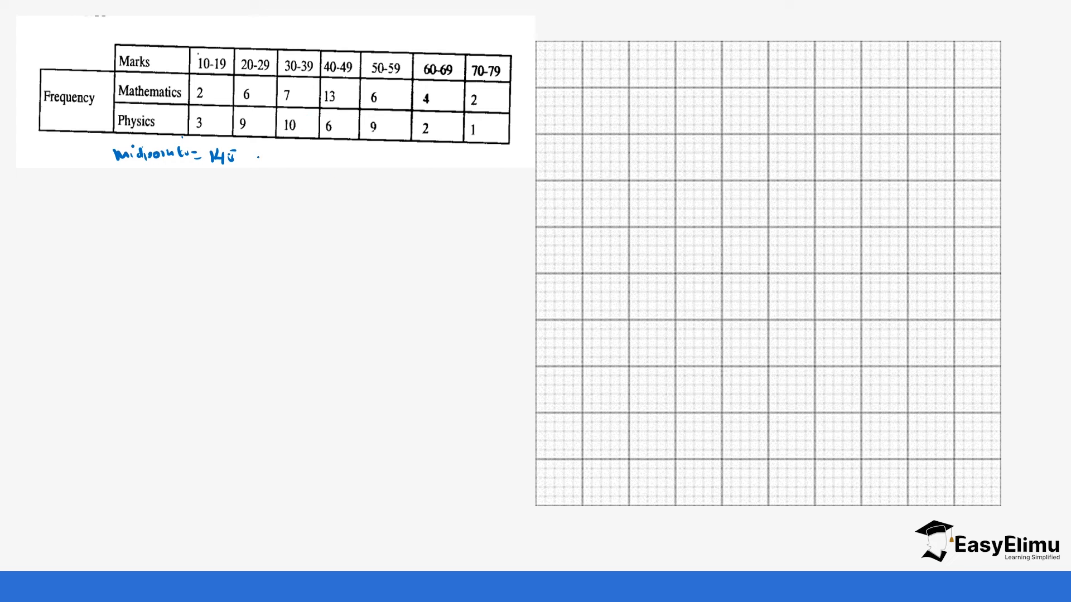
text(24.5)
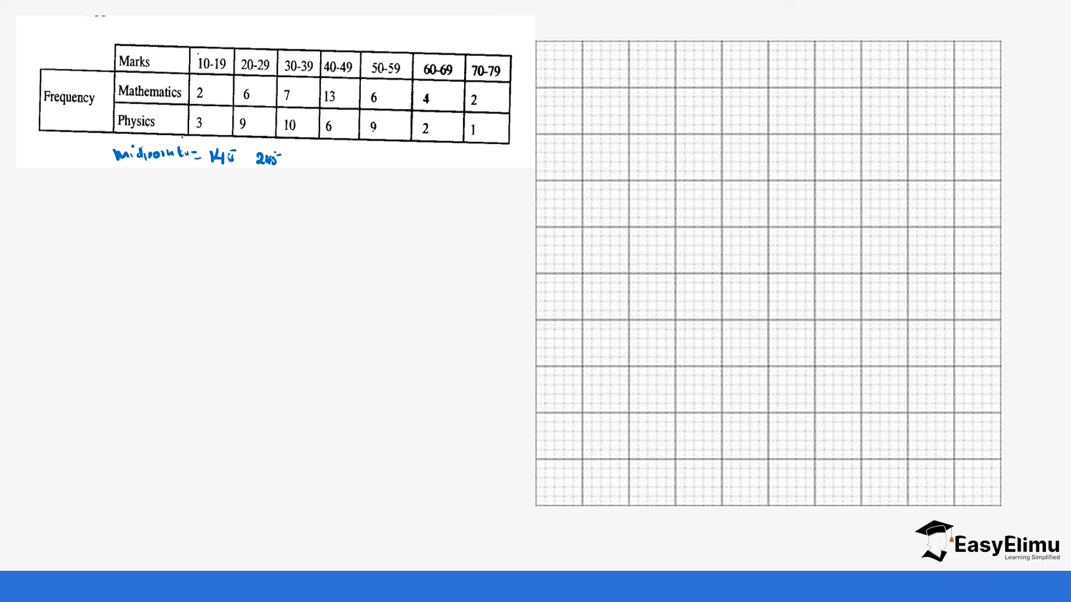
text(34)
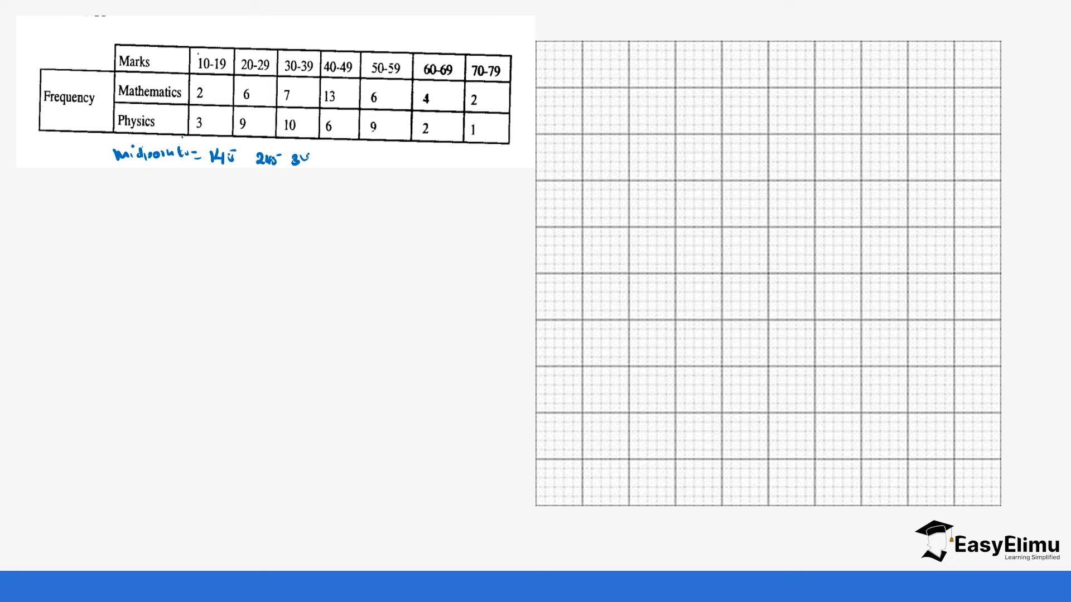
text(34.5)
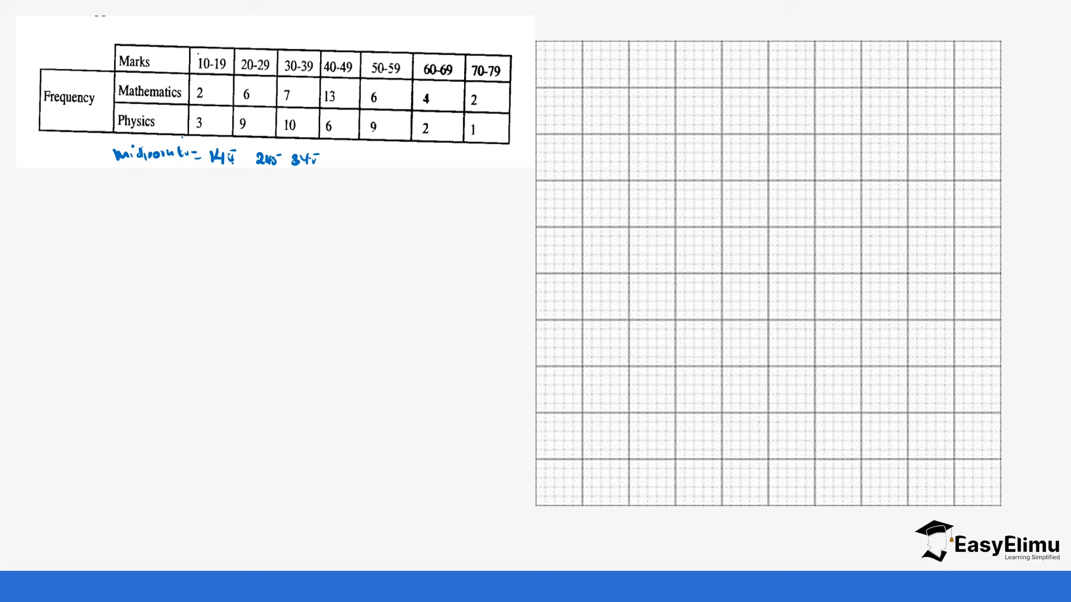
drag(225, 170, 287, 178)
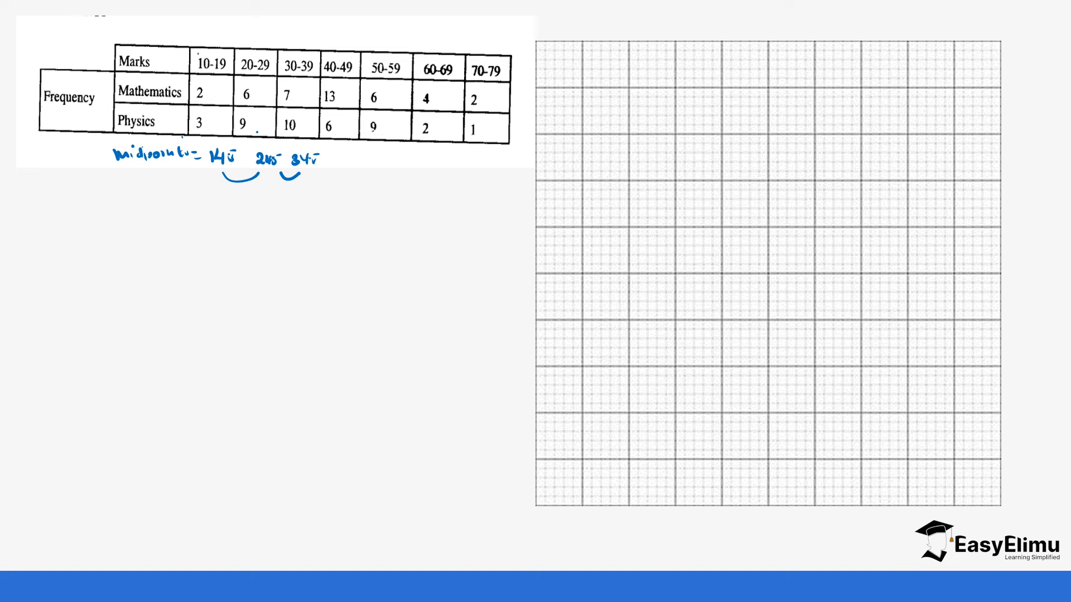
- Continue the midpoint row with 44.5, 54.5, 64.5 and 74.5
text(44)
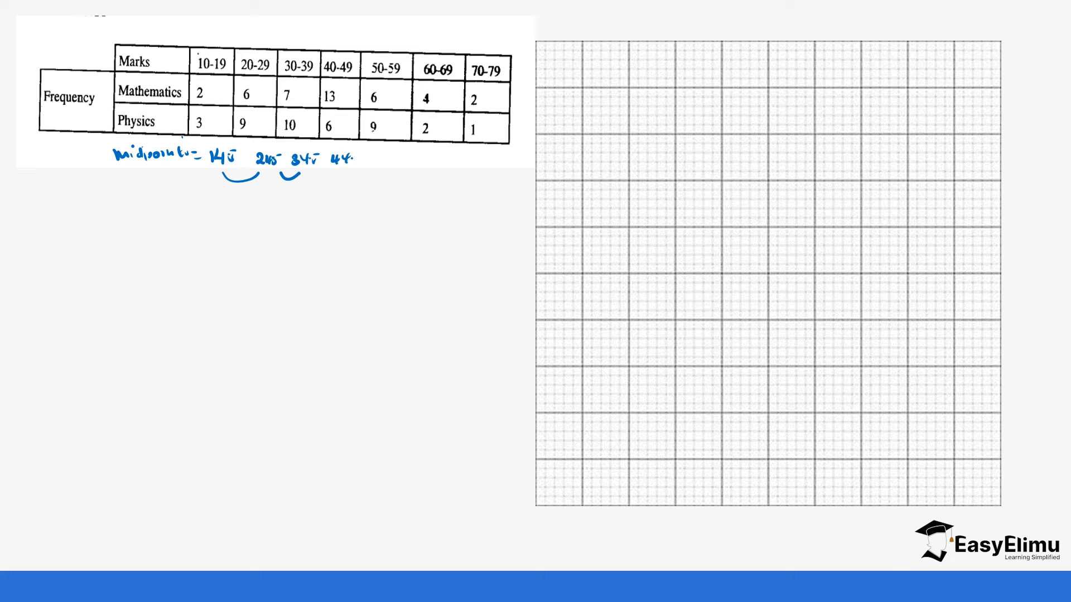
text(.)
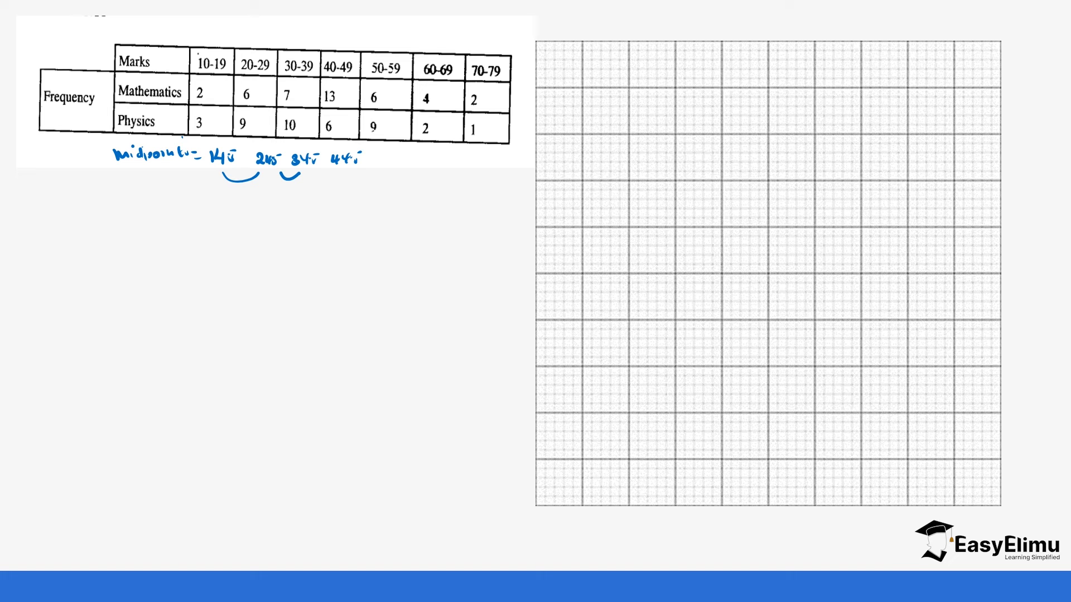
text(5)
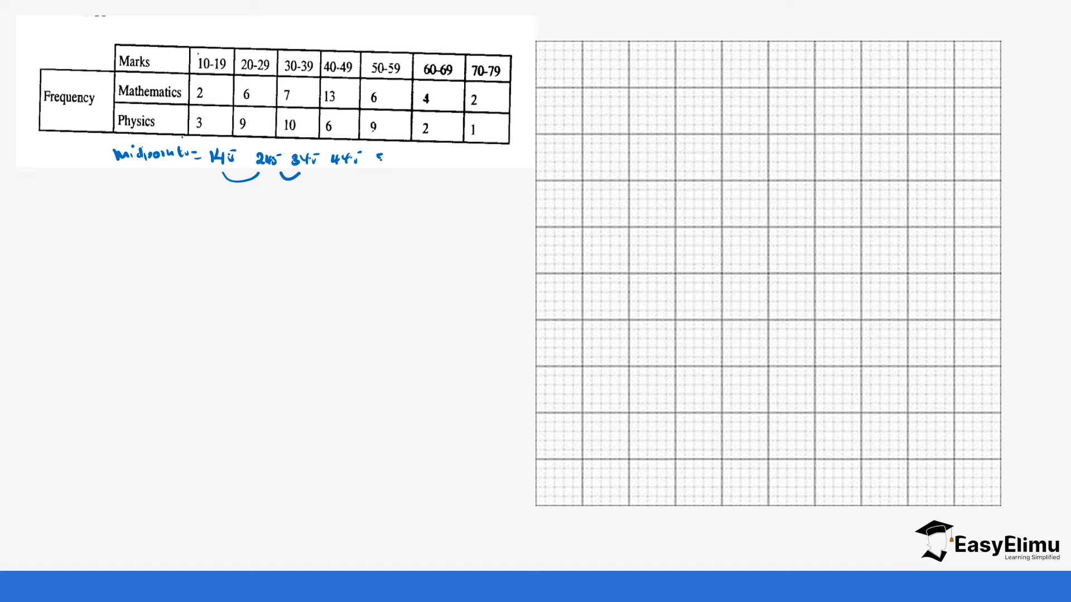
text(54.5)
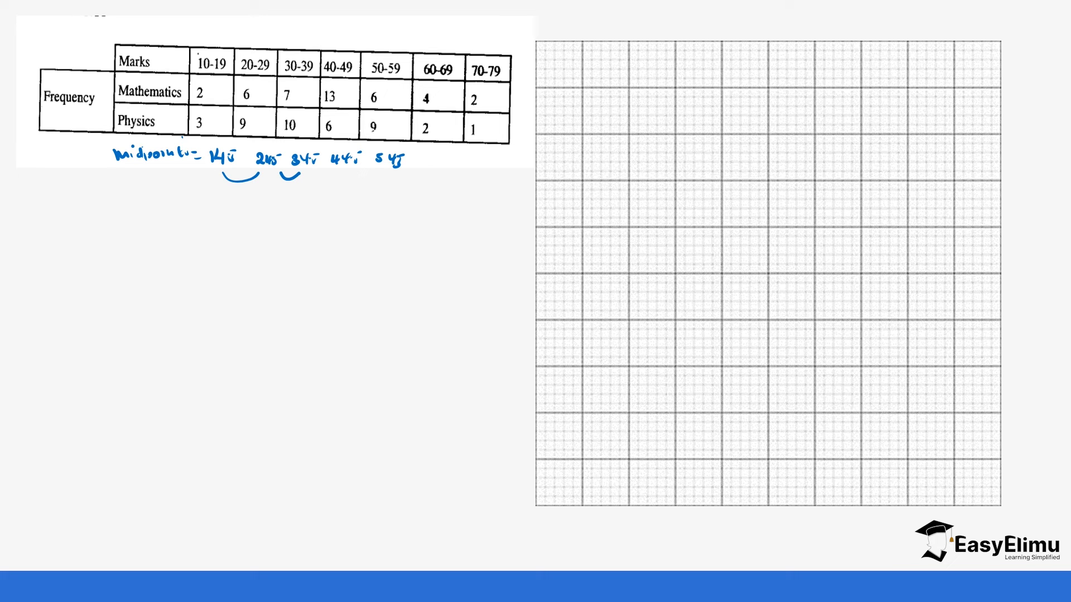
text(64.5)
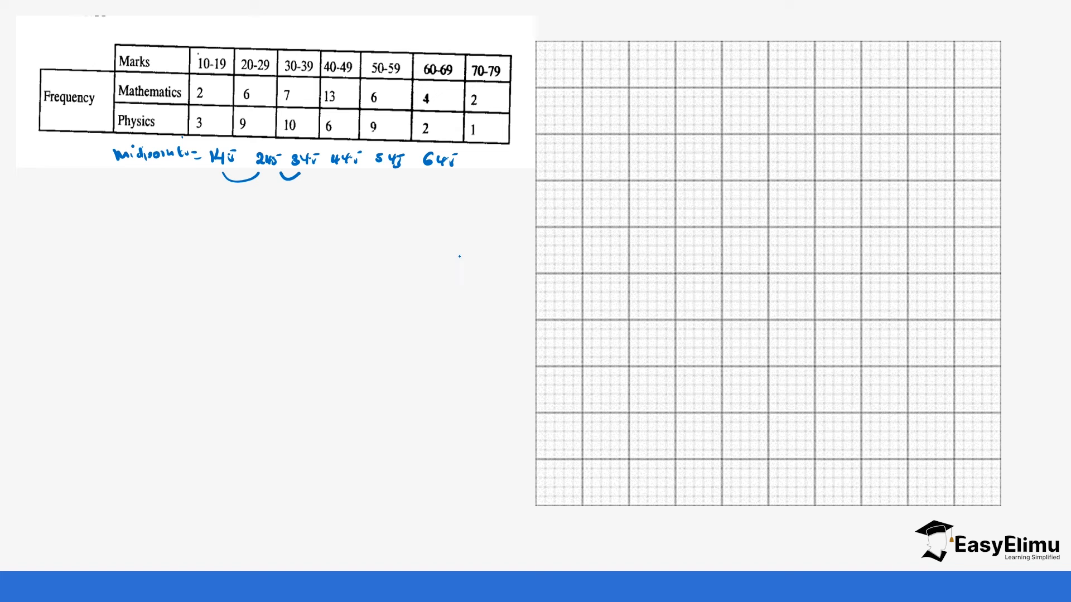
text(74.5)
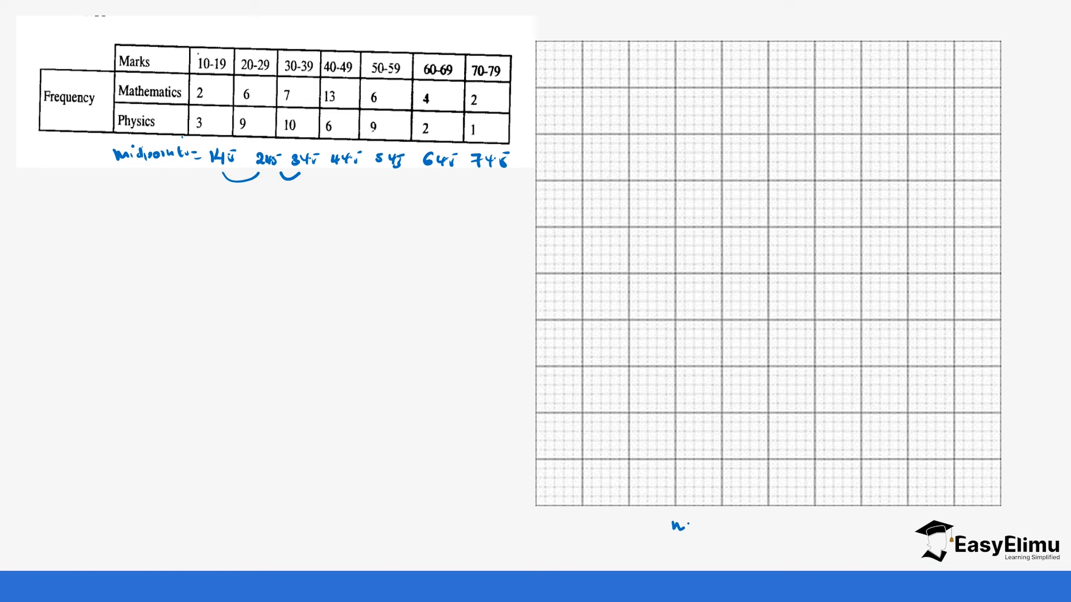
- Write 'Midpoints' below the grid and 'Frequency' vertically beside it
text(Midpoints)
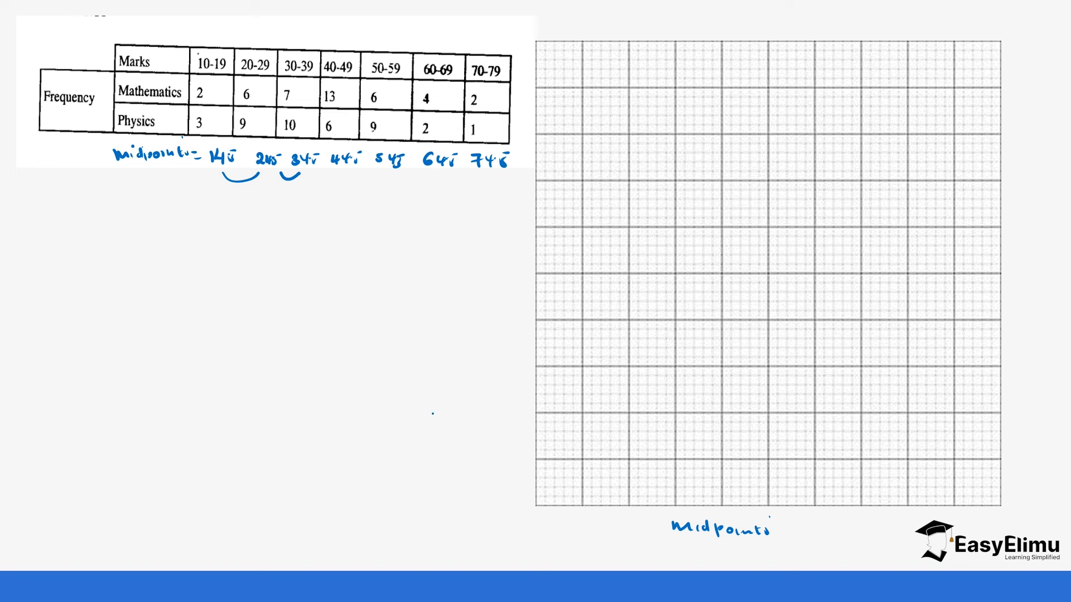
text(F)
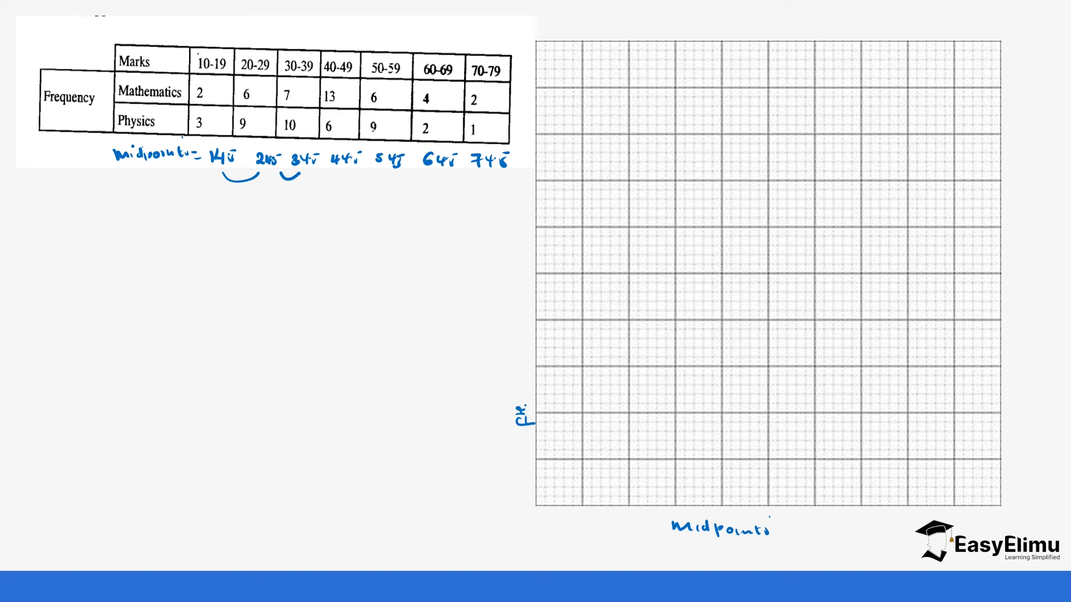
text(Frequency)
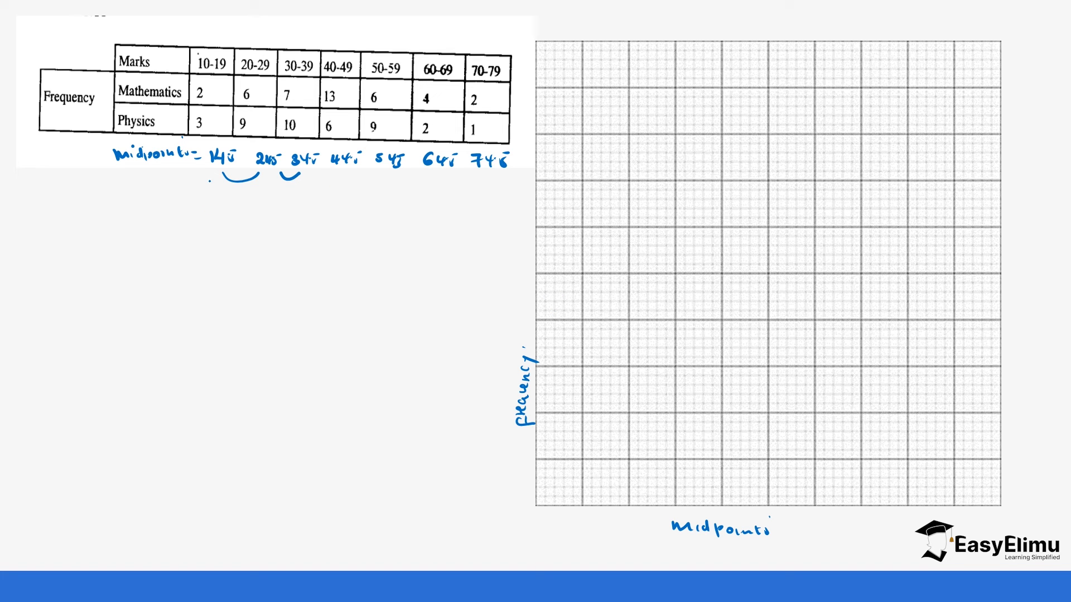
click(207, 186)
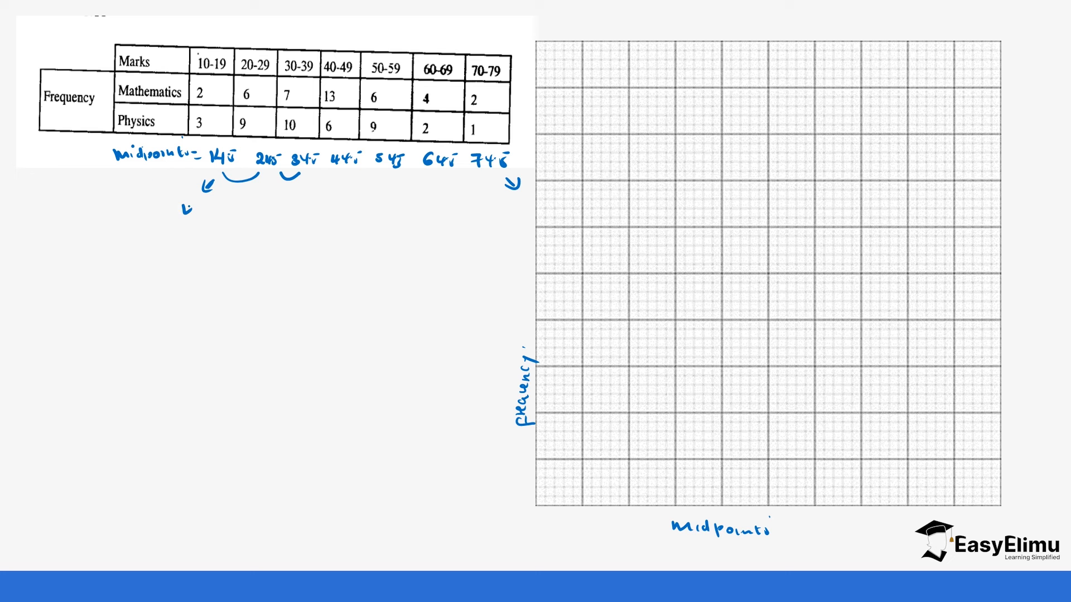
- Write extra midpoints 4.5 on the left and 84.5 on the right at the arrow ends
text(4.5)
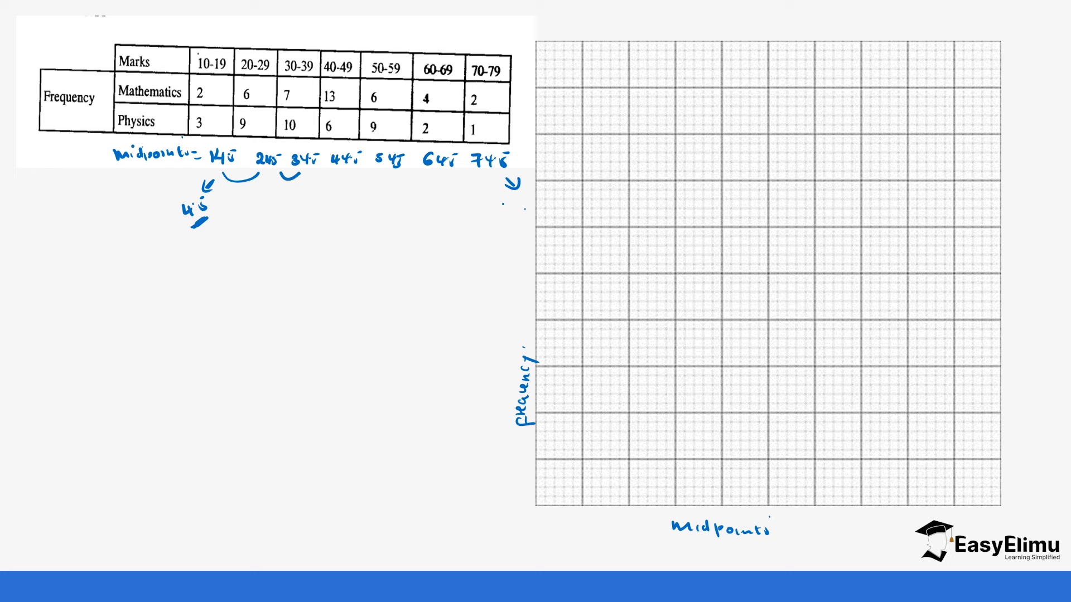
text(84.5)
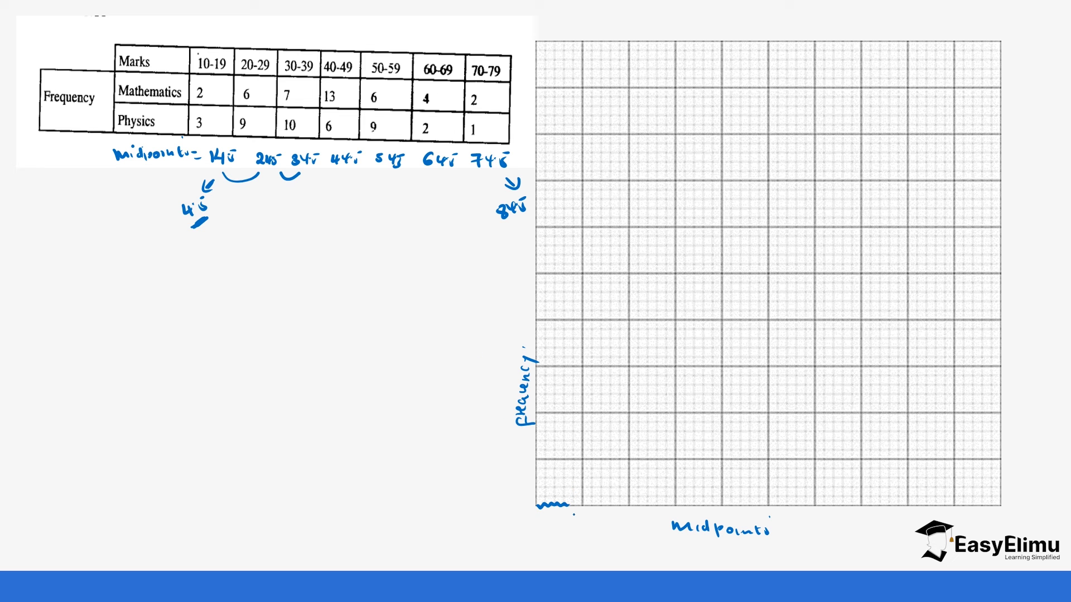
- Scale the horizontal axis with midpoints 4.5, 14.5, 34.5, 54.5 after a zigzag origin break
text(45)
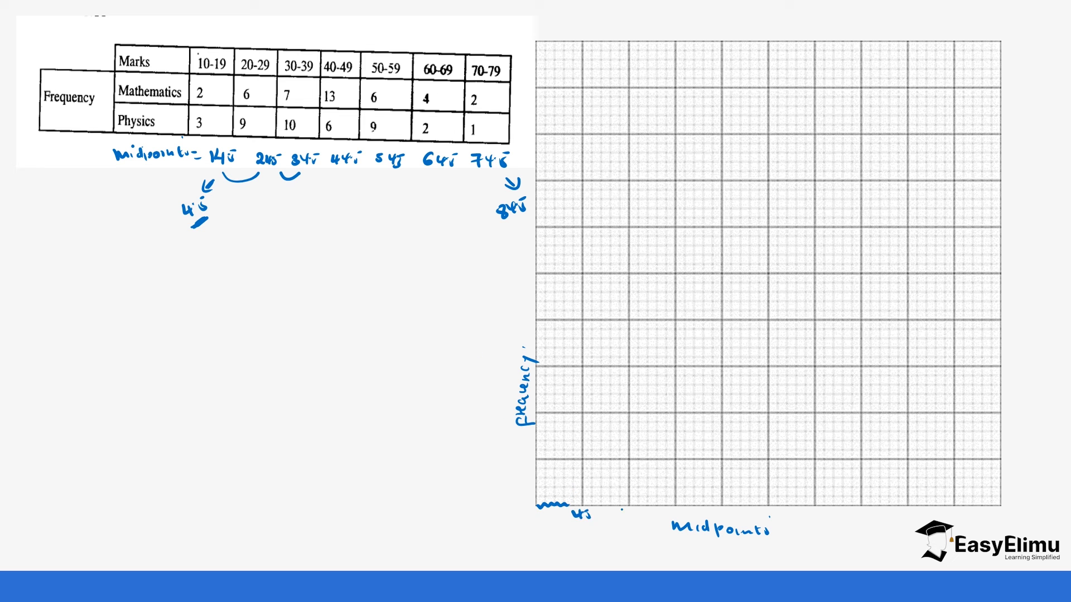
text(14.5)
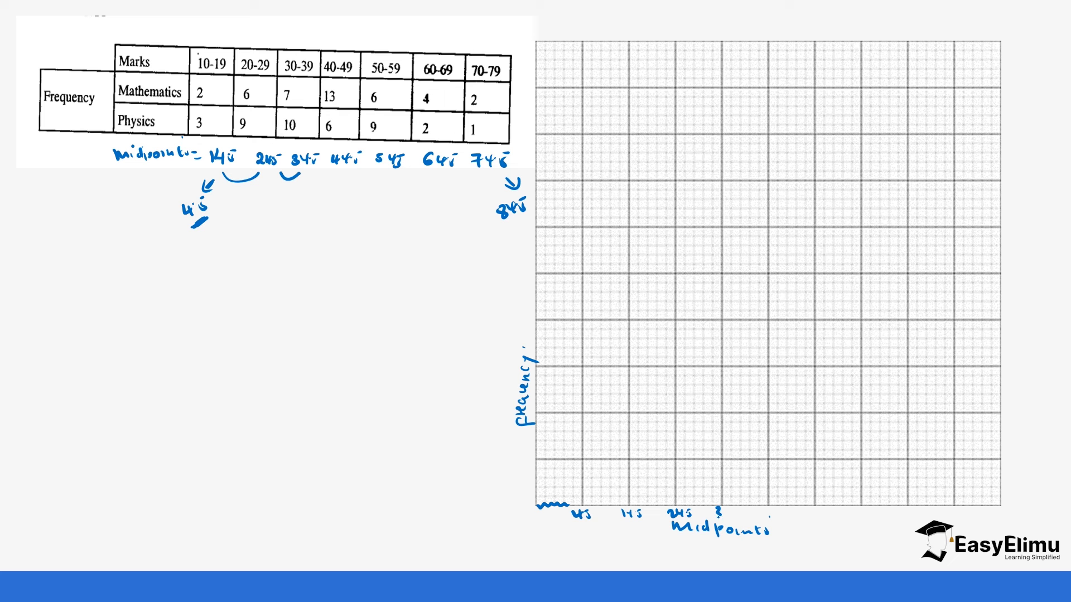
text(34.5)
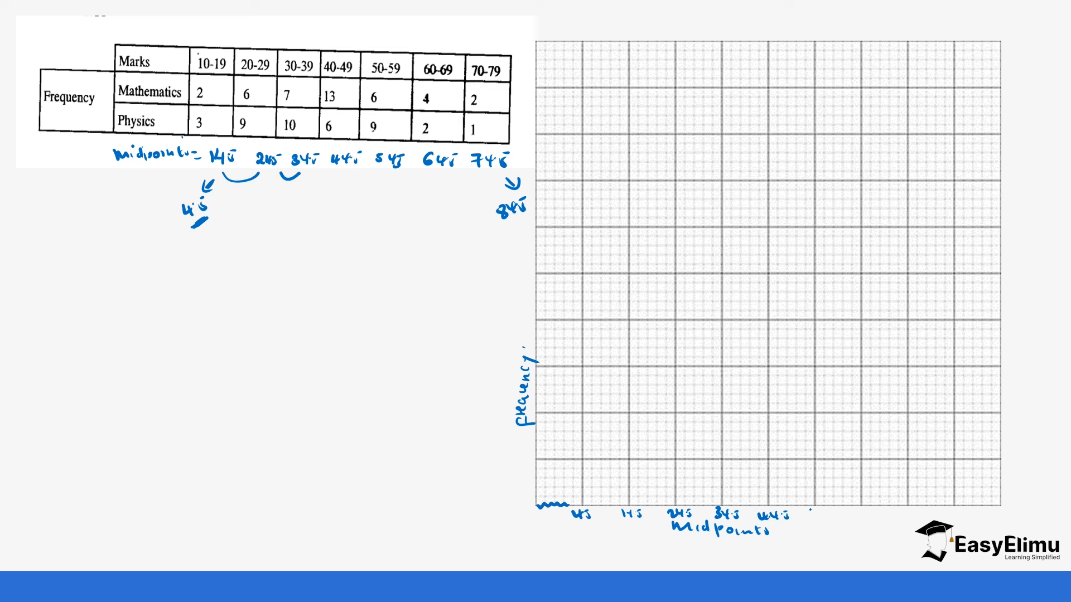
text(54.5)
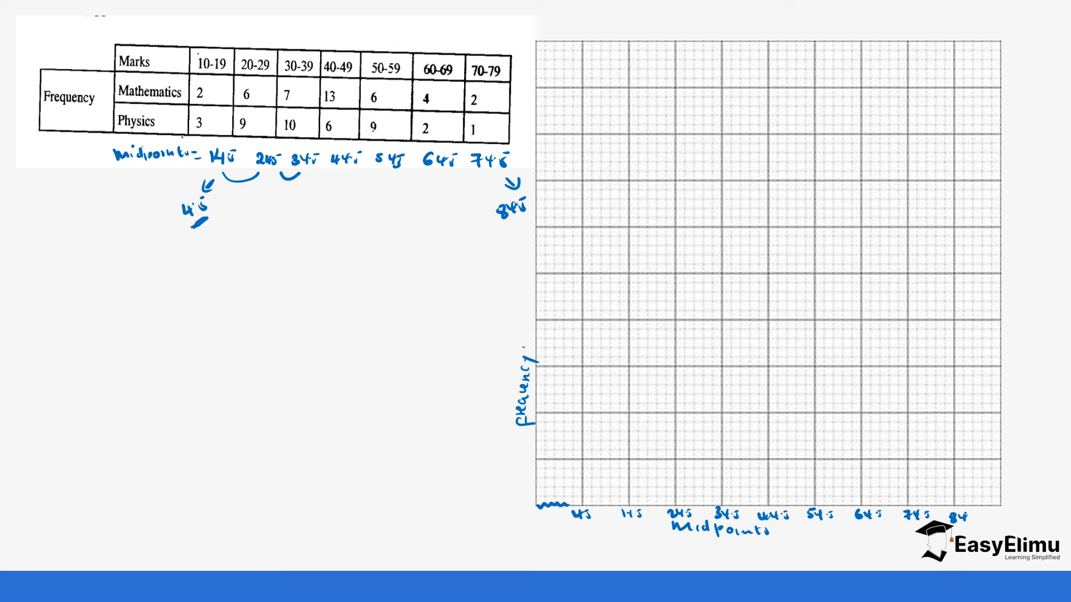
- Add axis arrowheads and number the frequency axis 2, 4, … 18
drag(956, 508, 1017, 502)
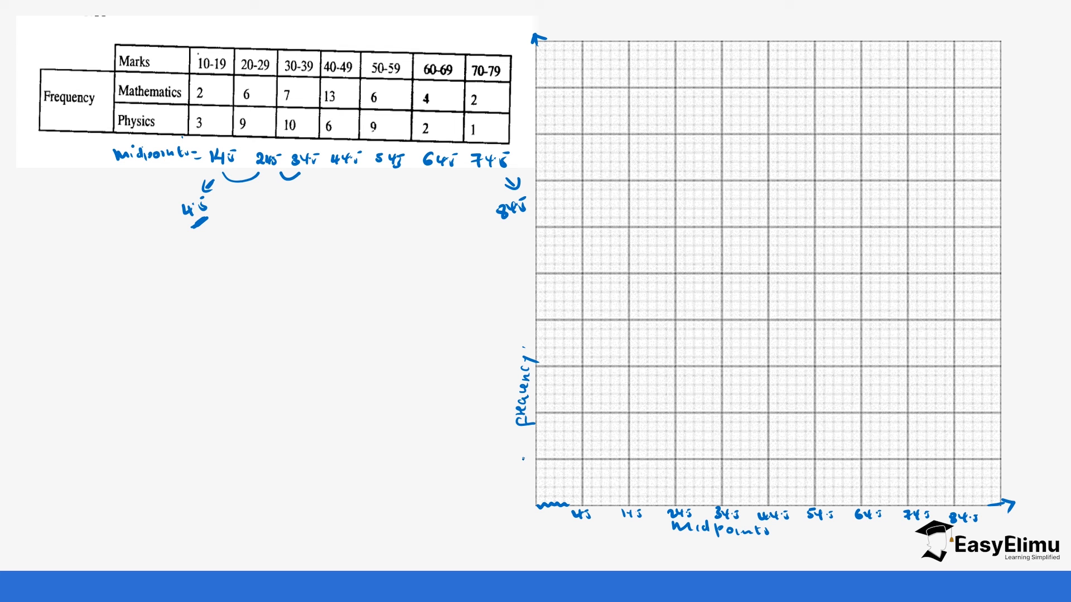
text(2)
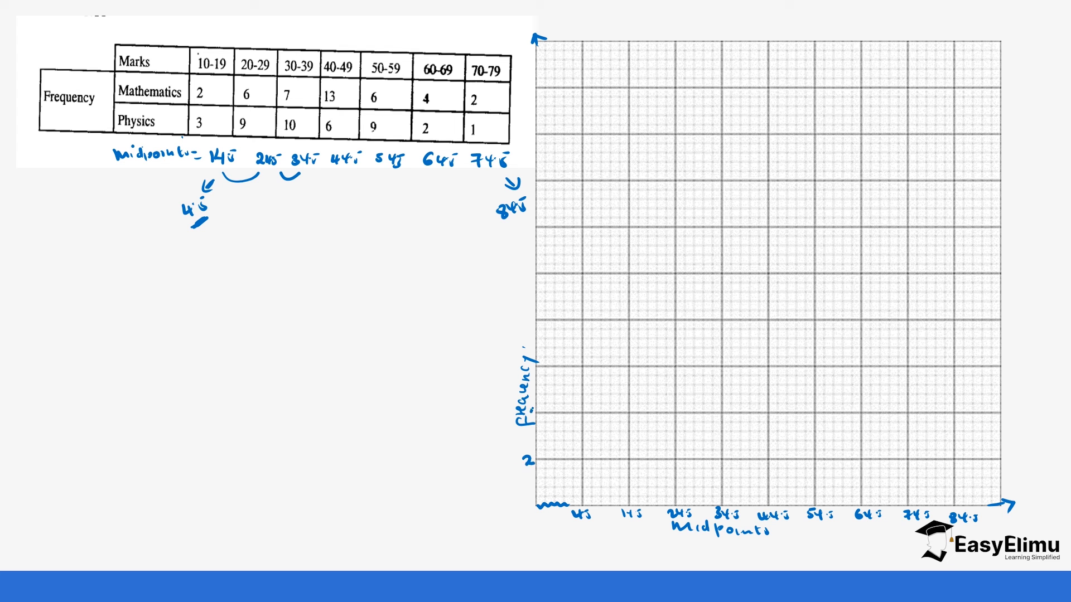
text(4)
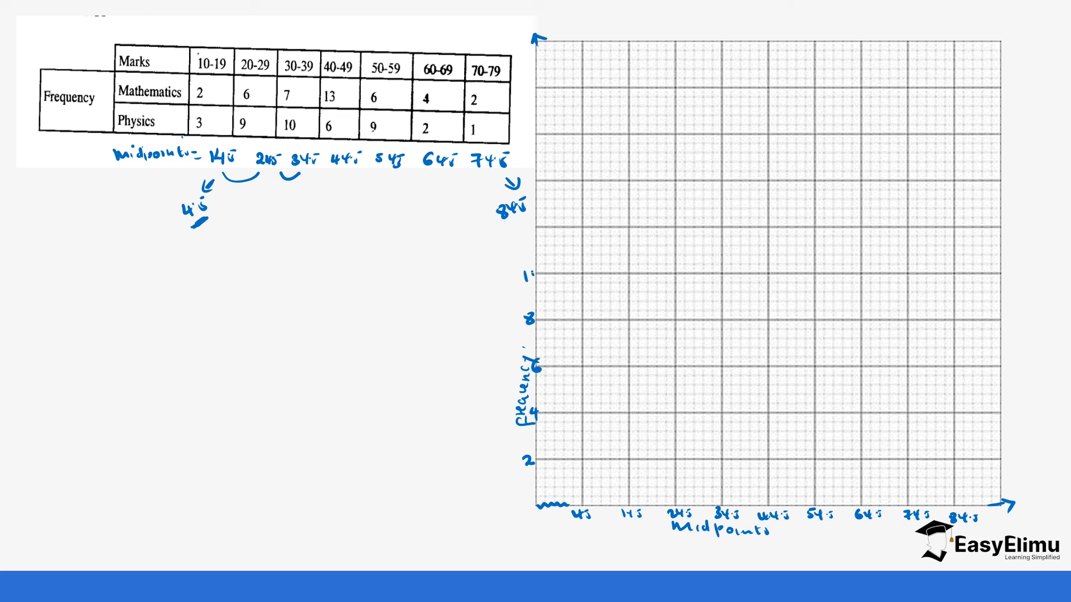
text(10)
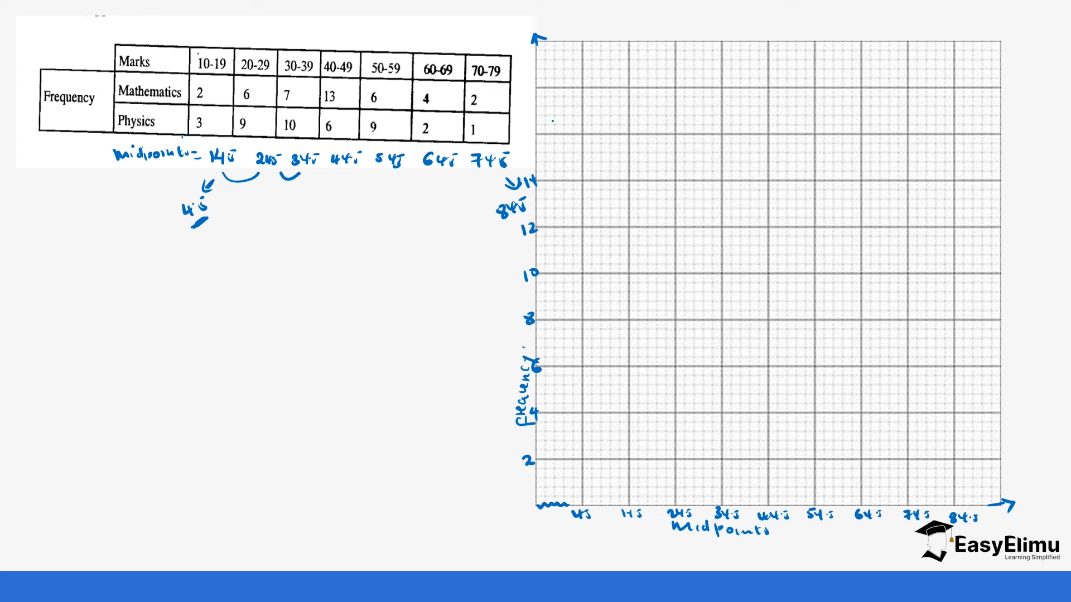
text(16)
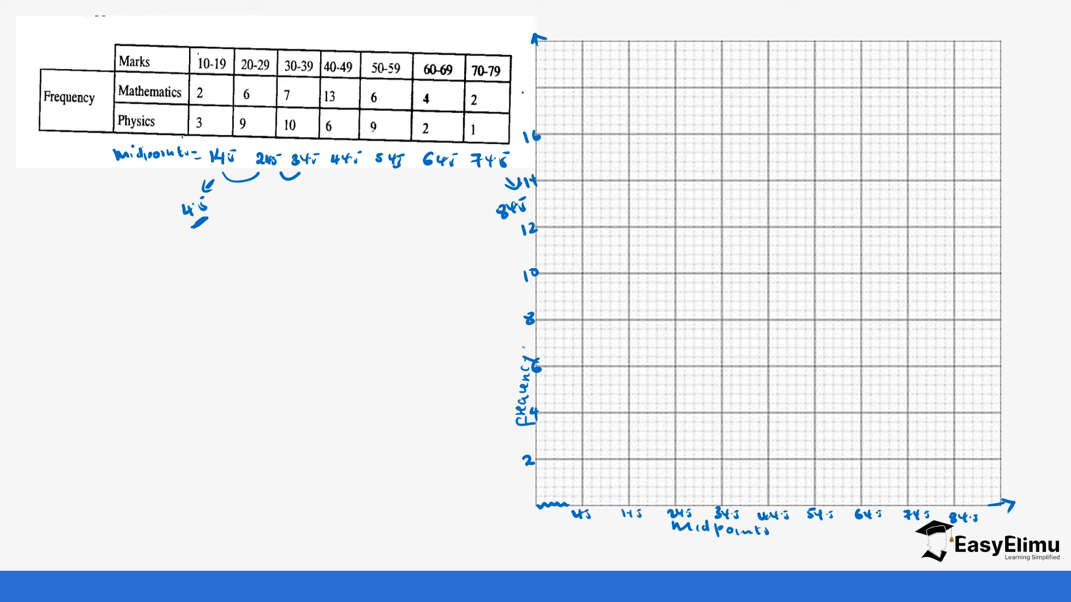
text(18)
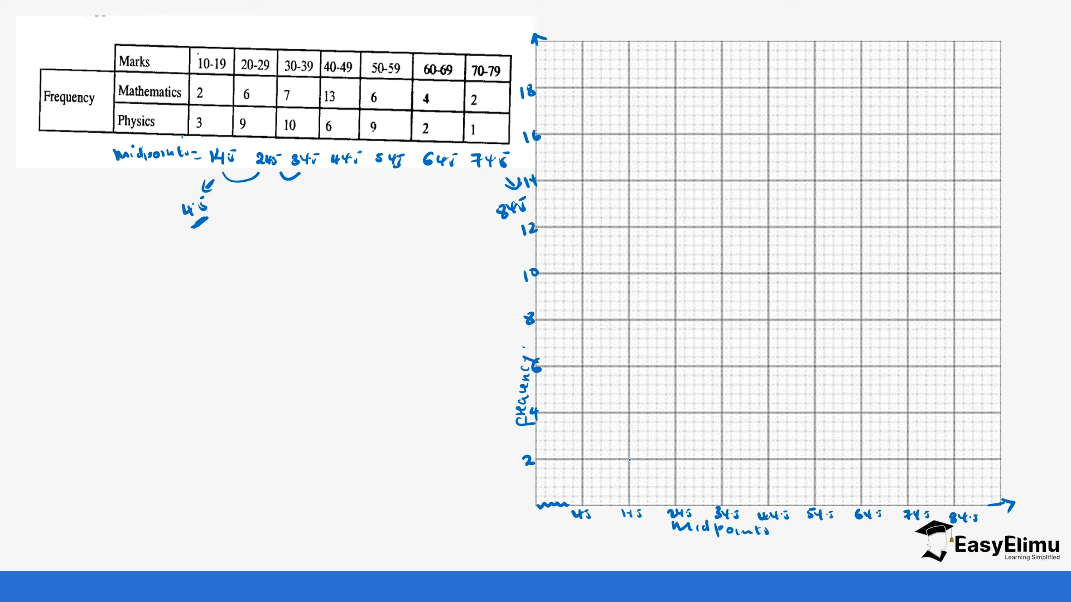
- Plot Mathematics points (14.5,2), (24.5,6), (34.5,7), (44.5,13), (54.5,6), (64.5,4), (74.5,2)
click(630, 475)
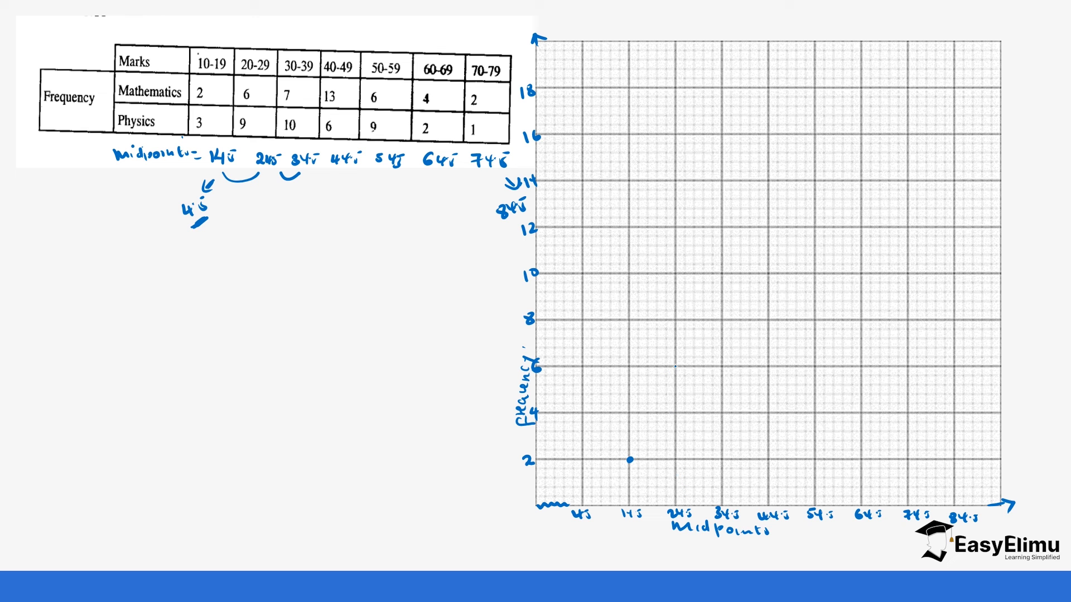
click(676, 381)
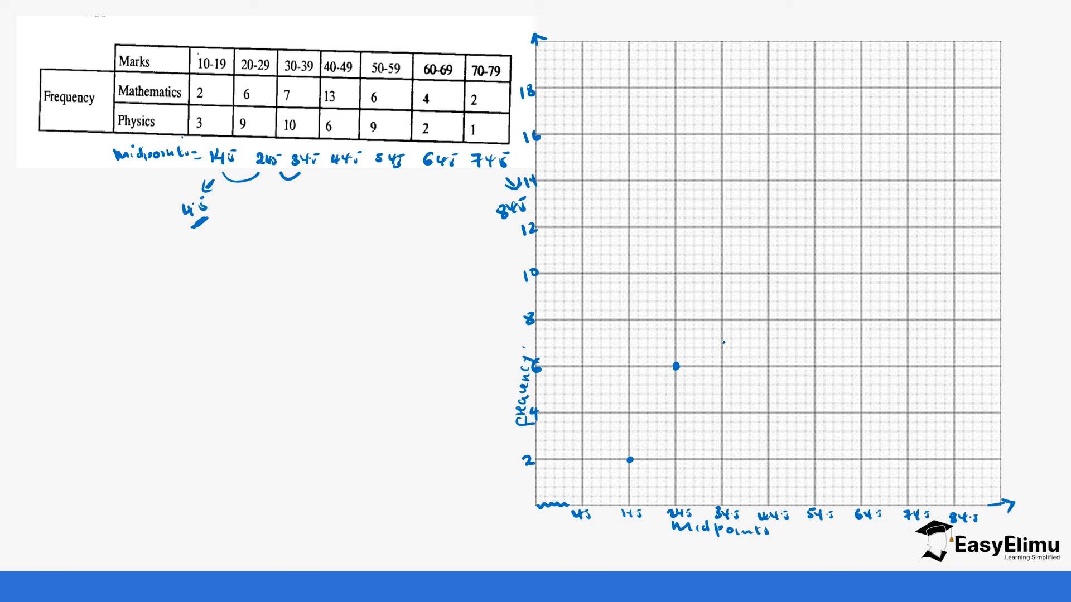
click(723, 343)
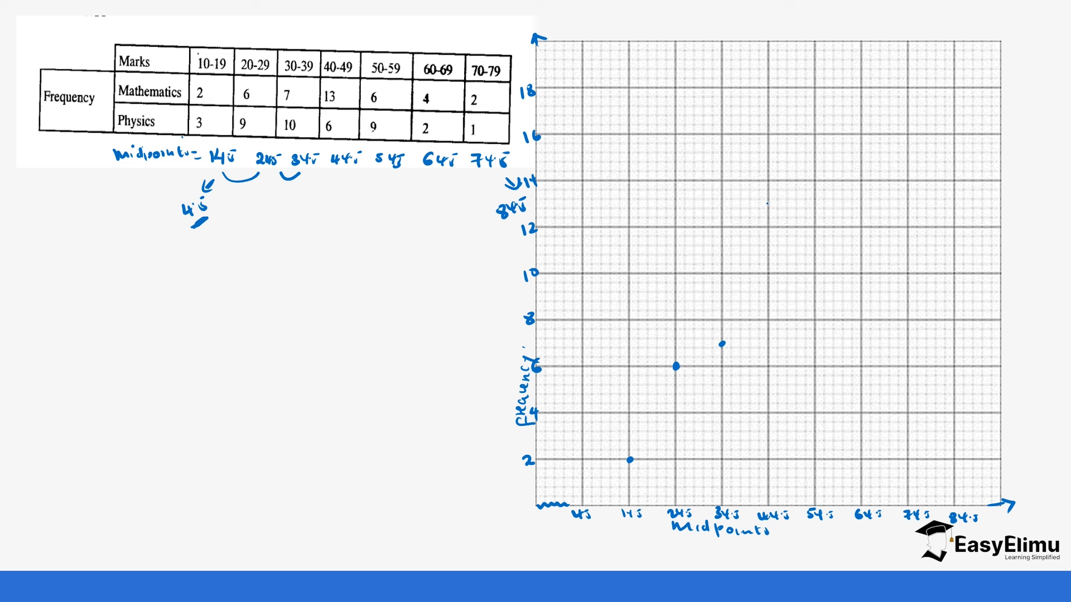
click(767, 205)
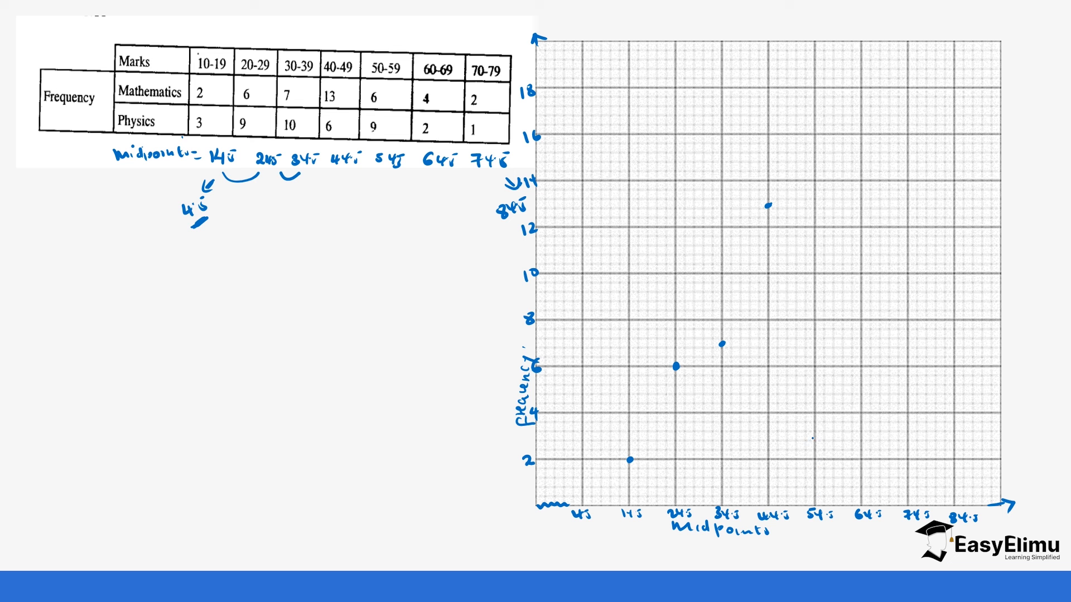
click(816, 367)
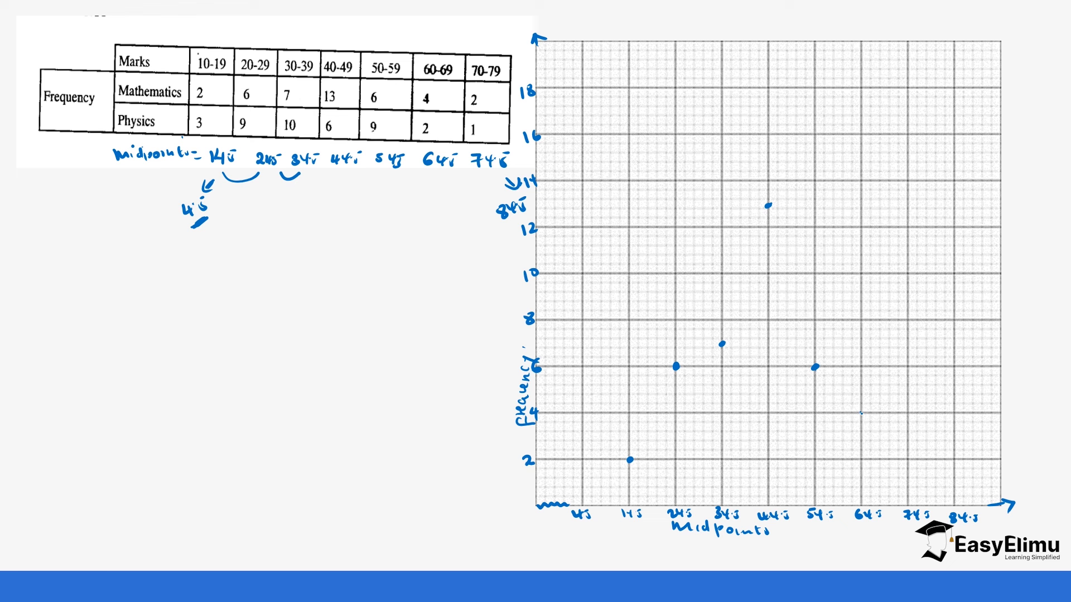
click(861, 411)
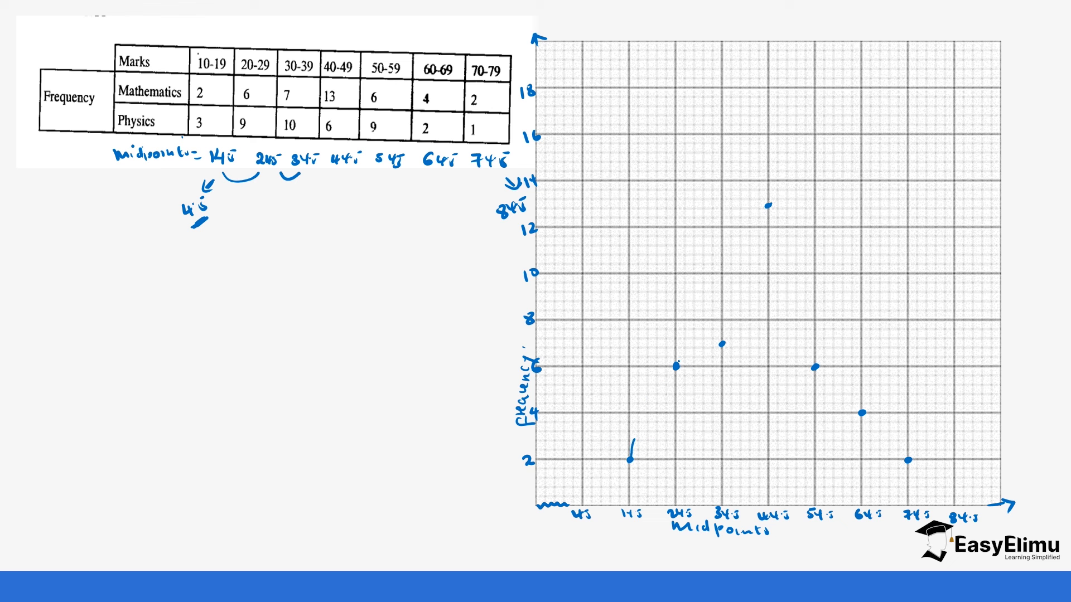
- Join the Mathematics points through the 44.5 peak and extend the polygon to zero frequency
drag(676, 368, 721, 344)
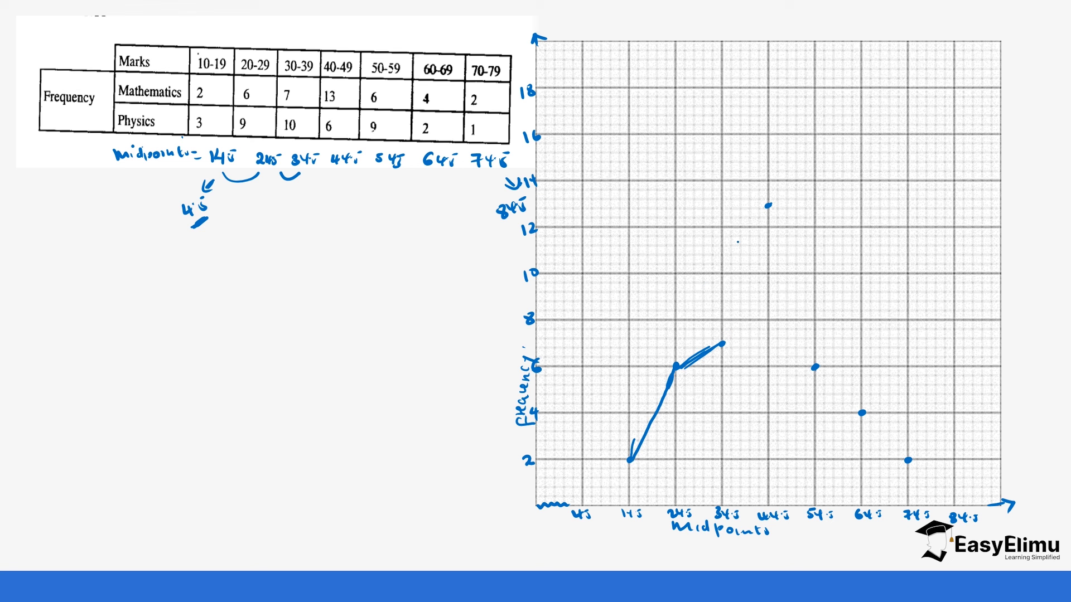
drag(748, 277, 764, 205)
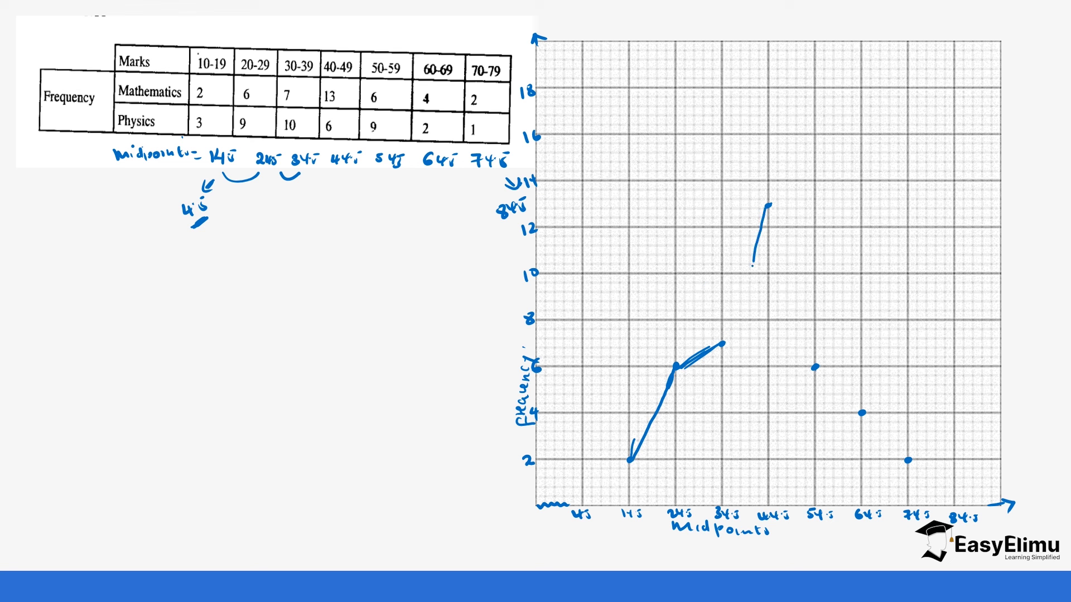
drag(724, 344, 771, 205)
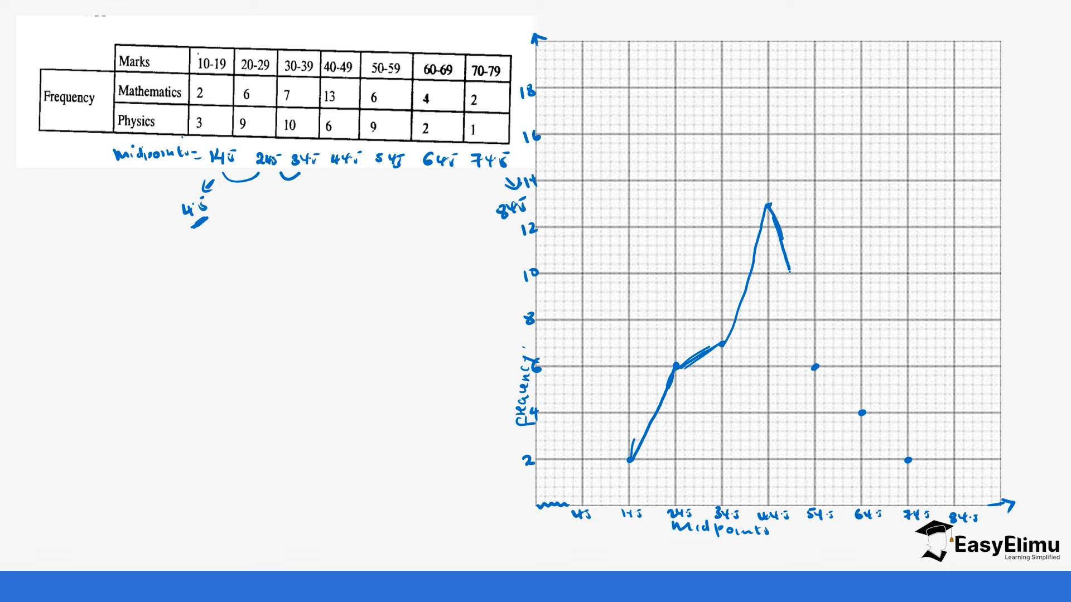
drag(772, 205, 816, 369)
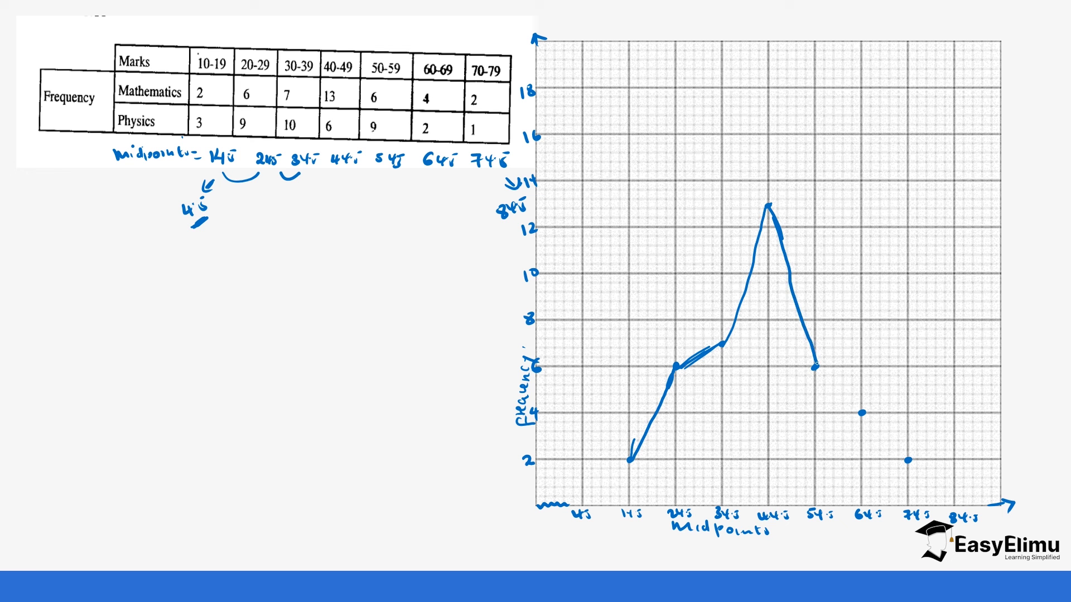
drag(816, 367, 863, 412)
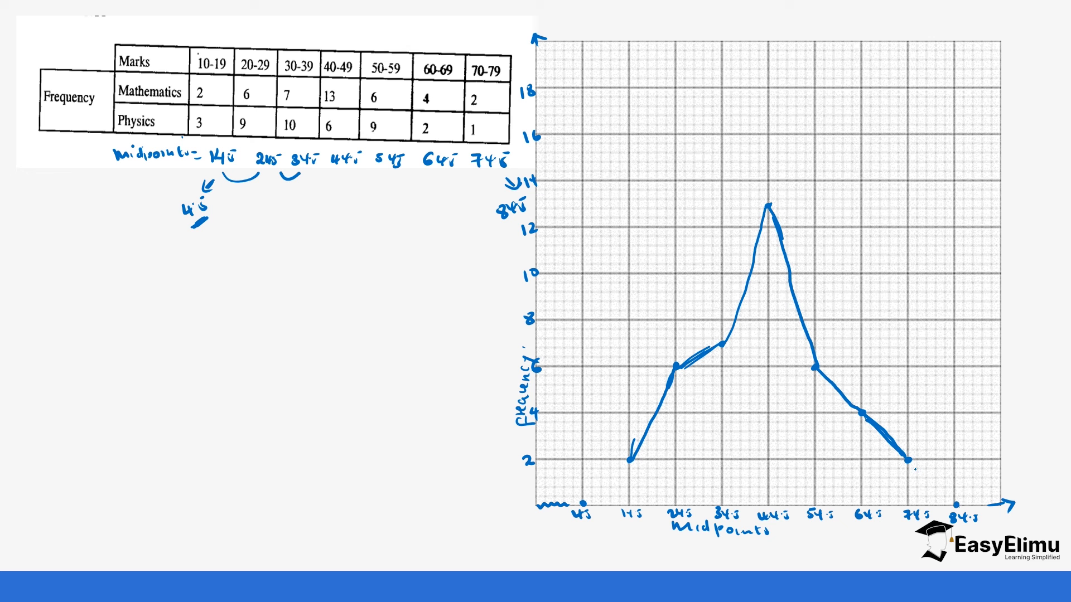
drag(909, 459, 963, 498)
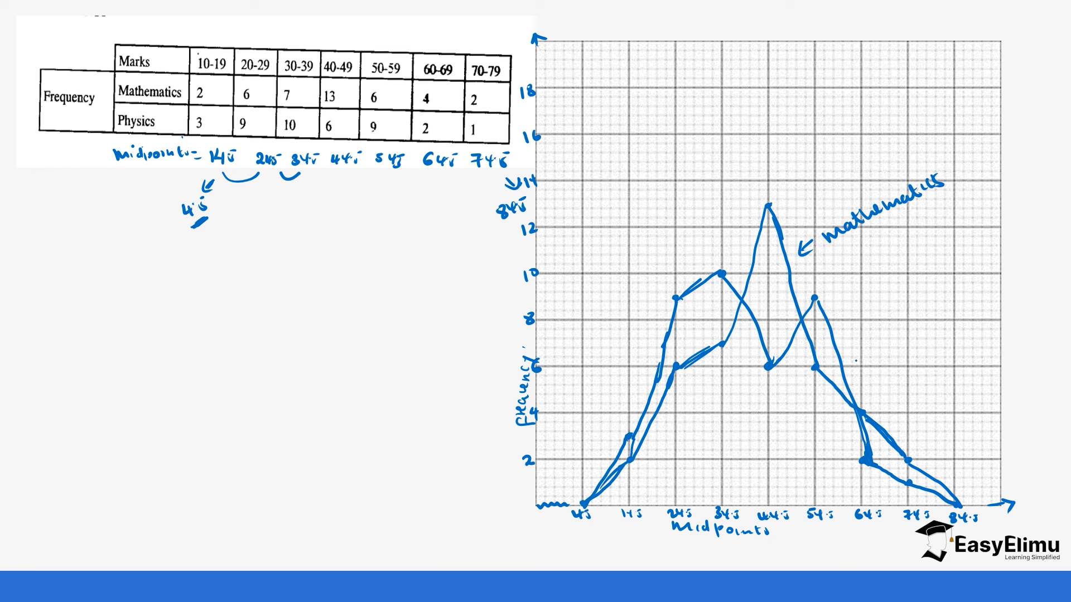
- Write the 'Physics' label beside the Physics polygon
text(Phy)
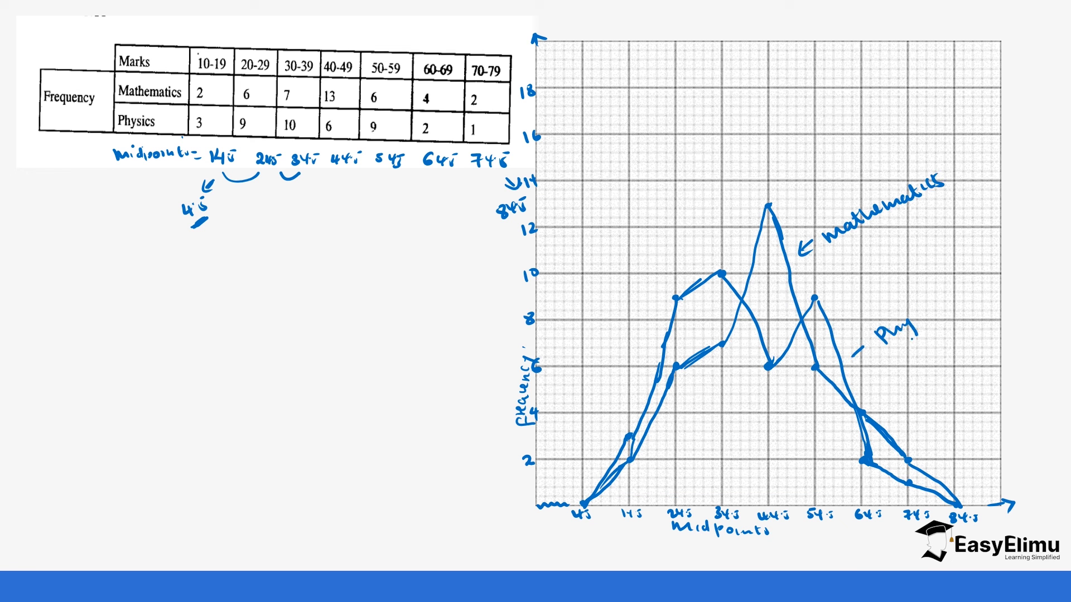